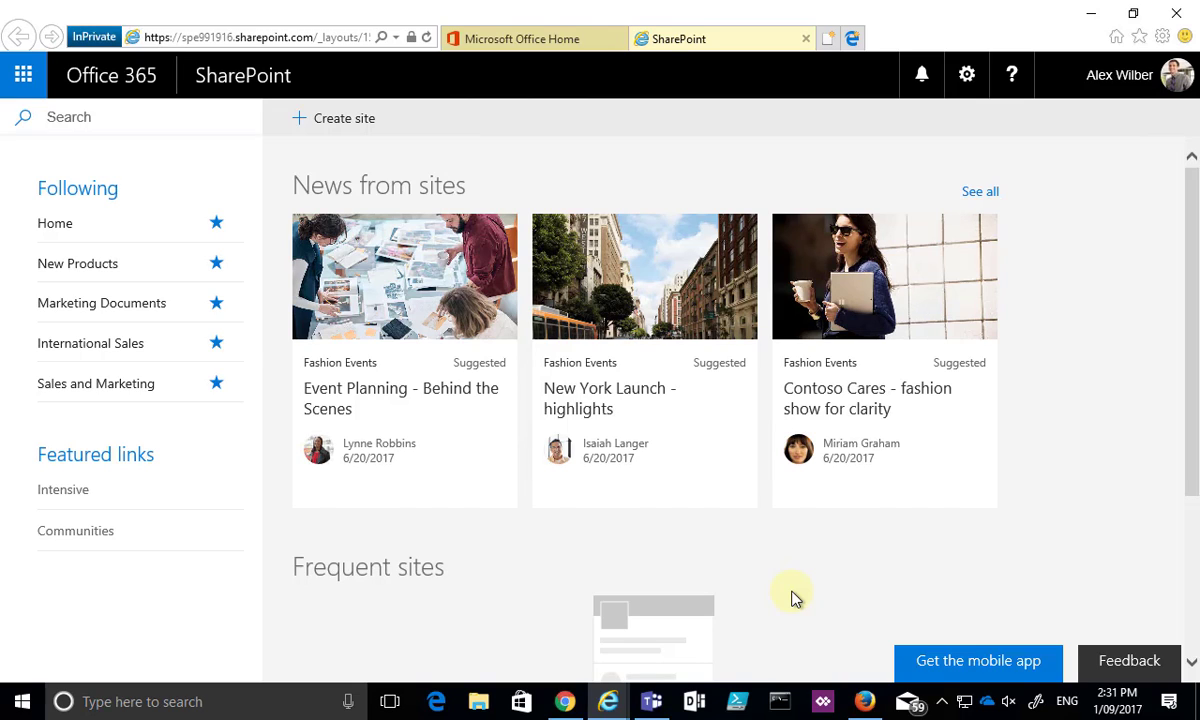
mouse_move(760, 558)
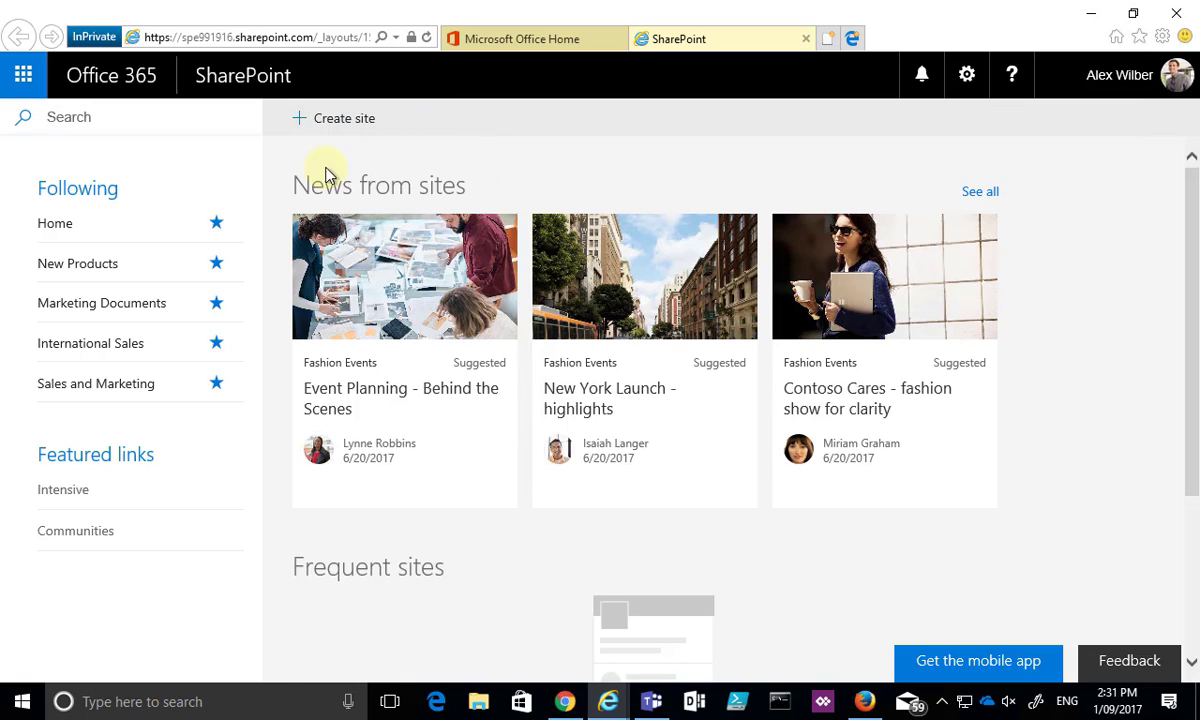
mouse_move(92, 224)
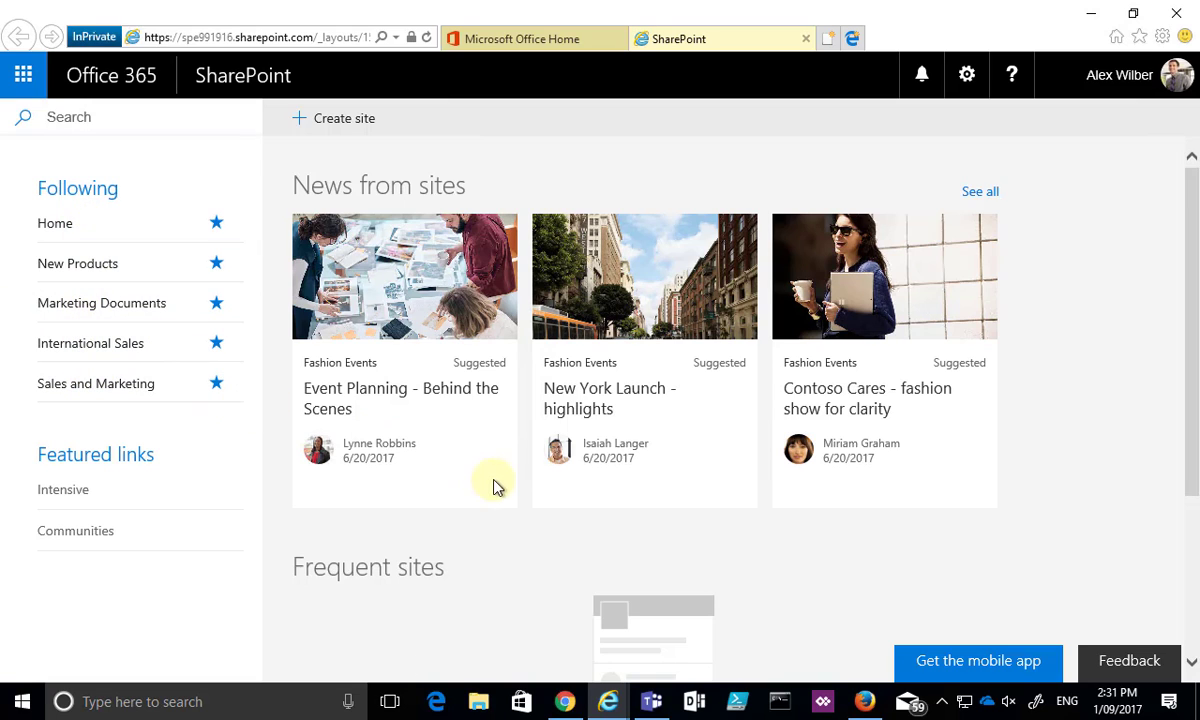
mouse_move(676, 374)
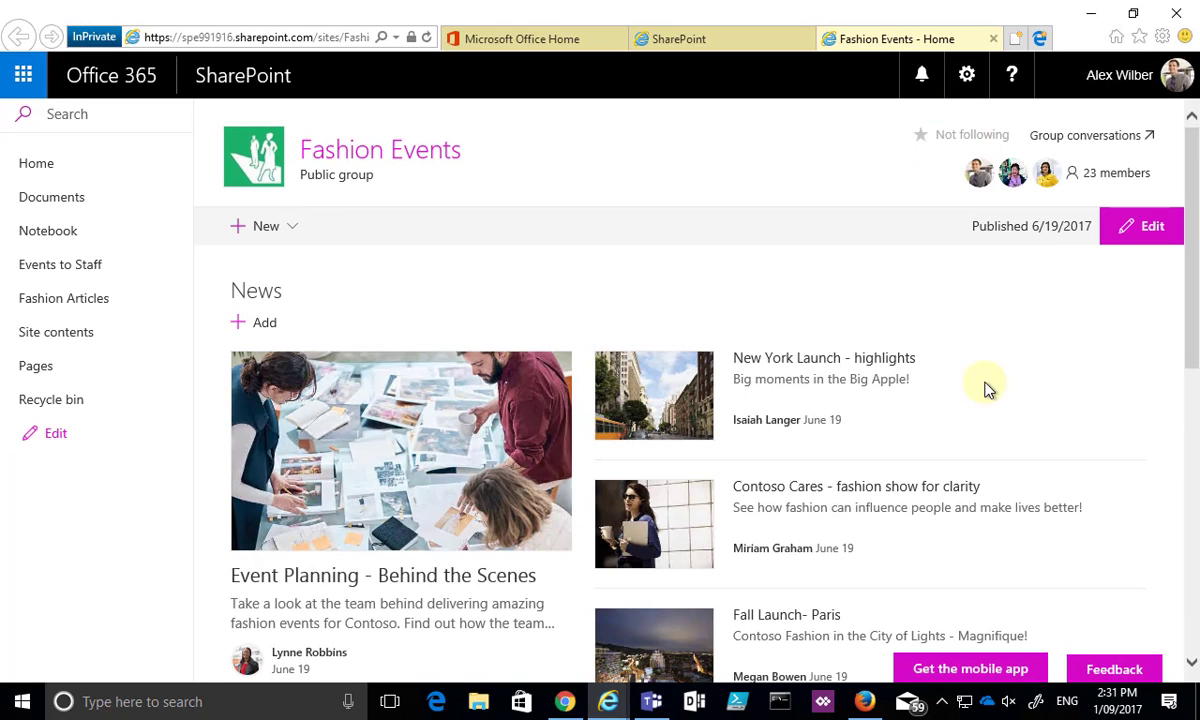
- Follow the Fashion Events site using its Not following star
left_click(920, 132)
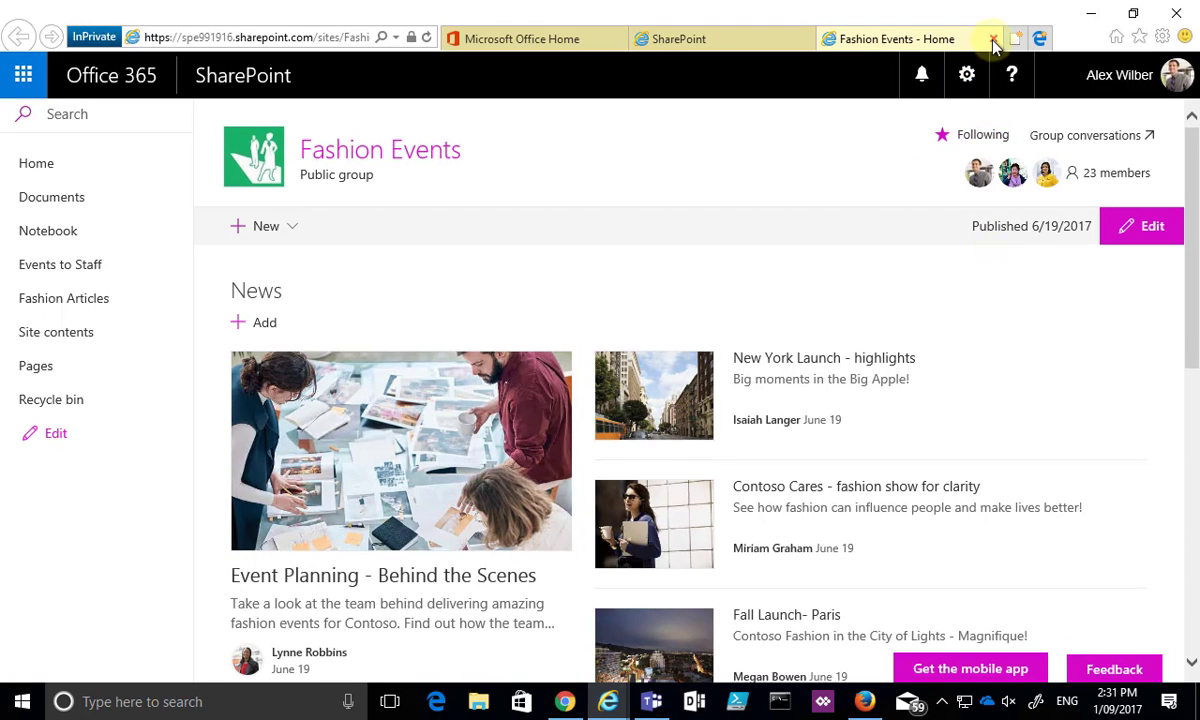
- Close the Fashion Events tab and refresh the home page so it tops the Following list
left_click(992, 38)
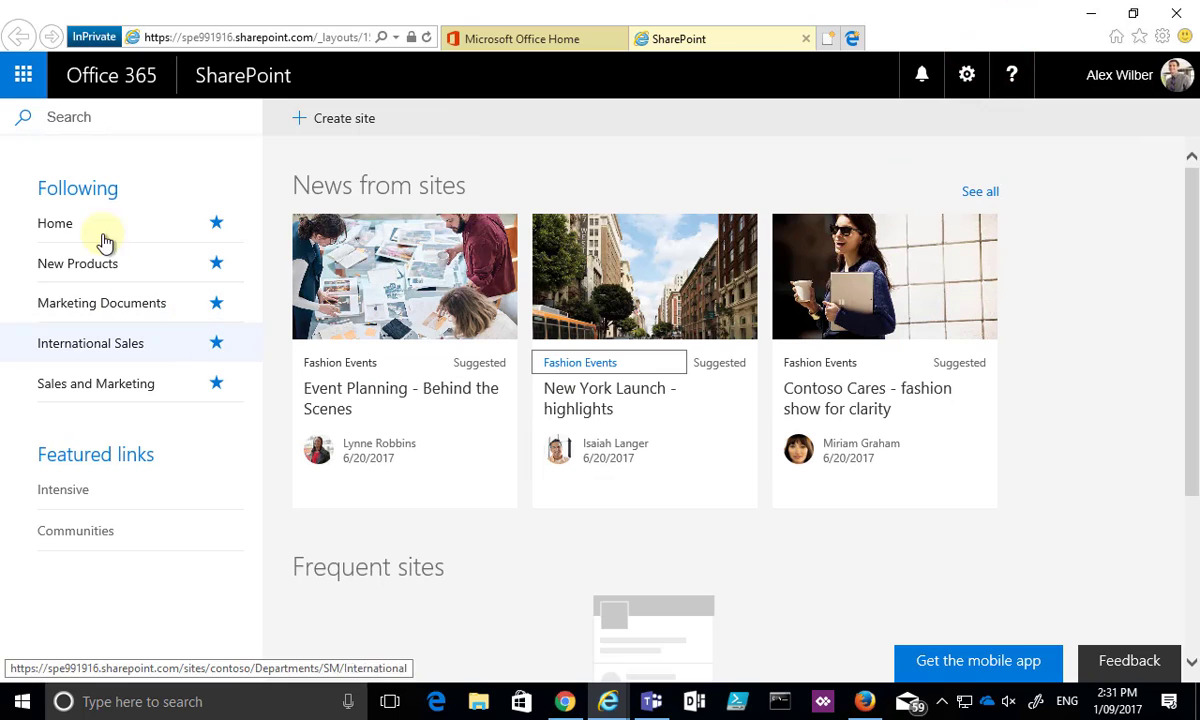
left_click(424, 36)
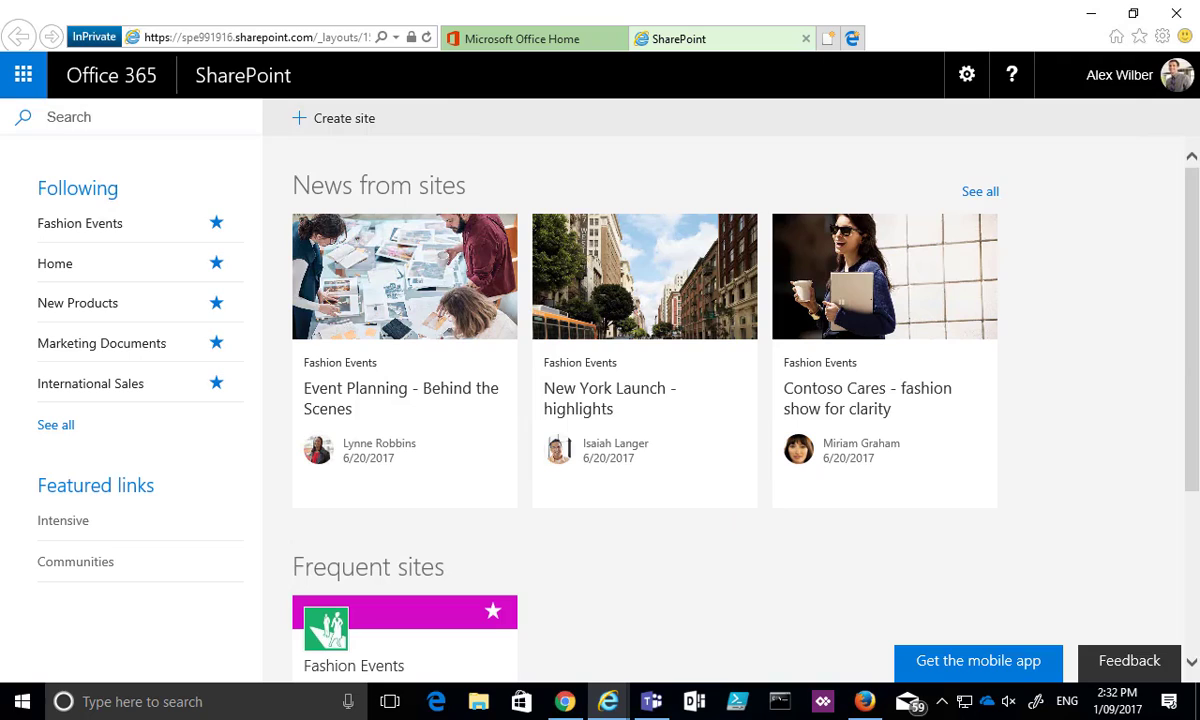
mouse_move(8, 392)
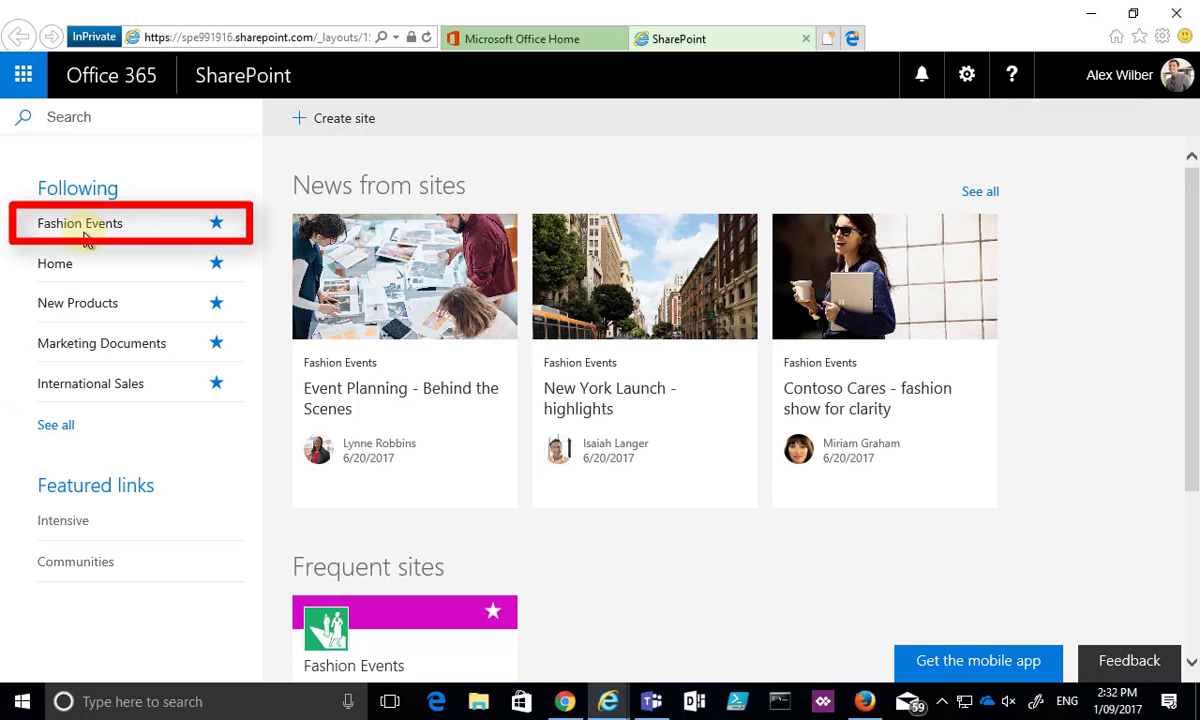
- Open Fashion Events from the Following list and confirm its header reads Following
left_click(78, 224)
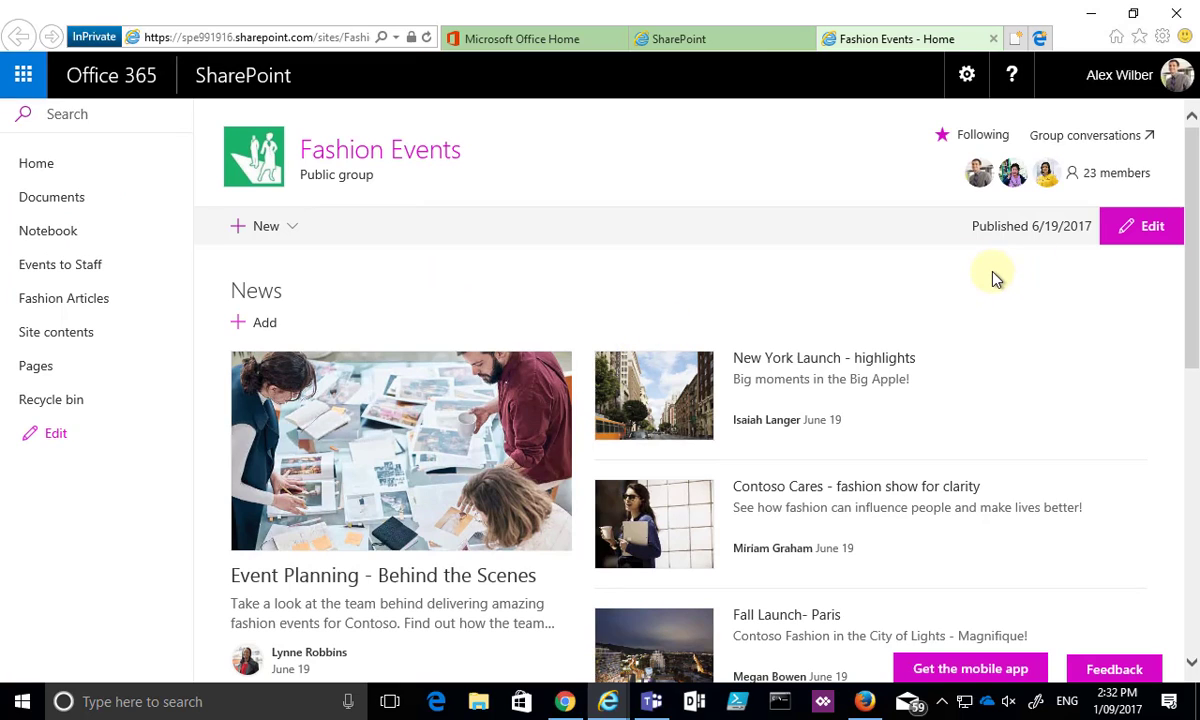
mouse_move(990, 136)
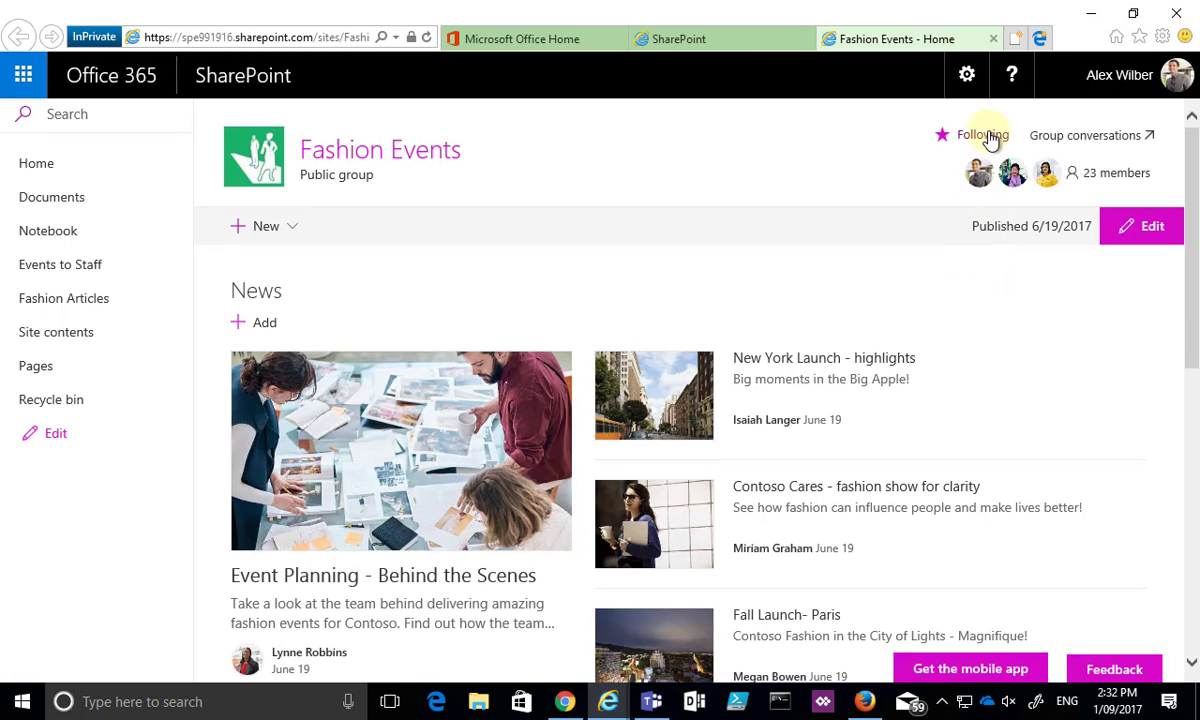
left_click(984, 136)
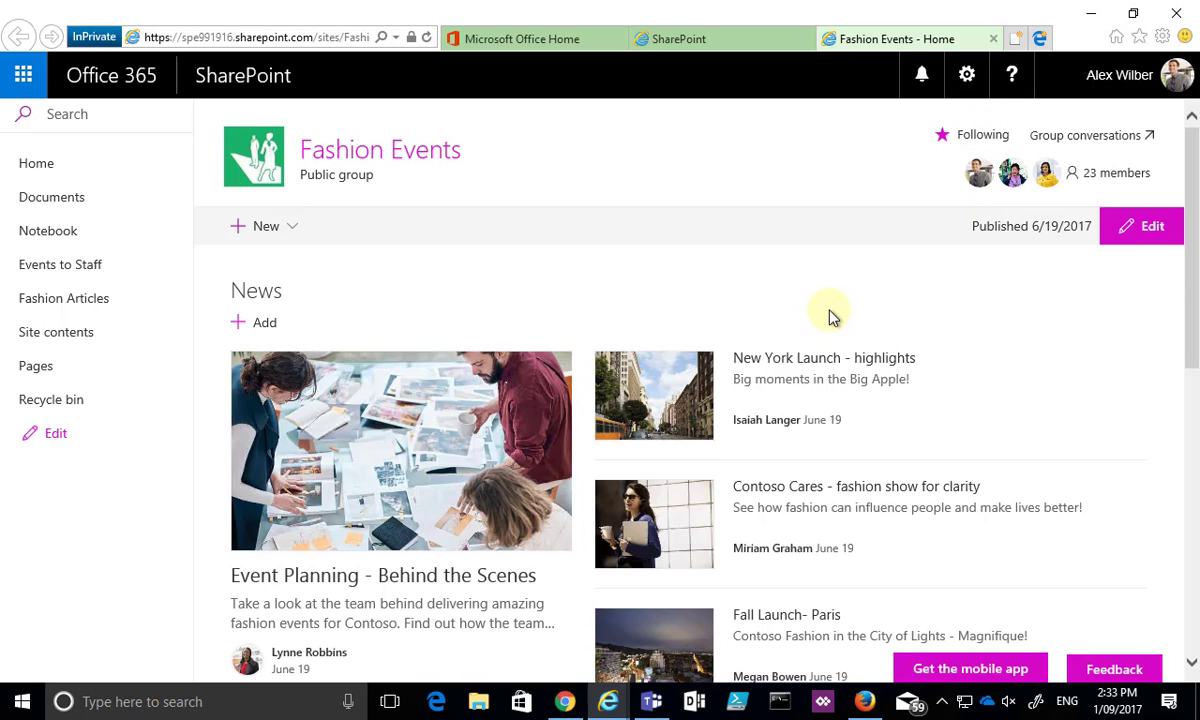
mouse_move(994, 38)
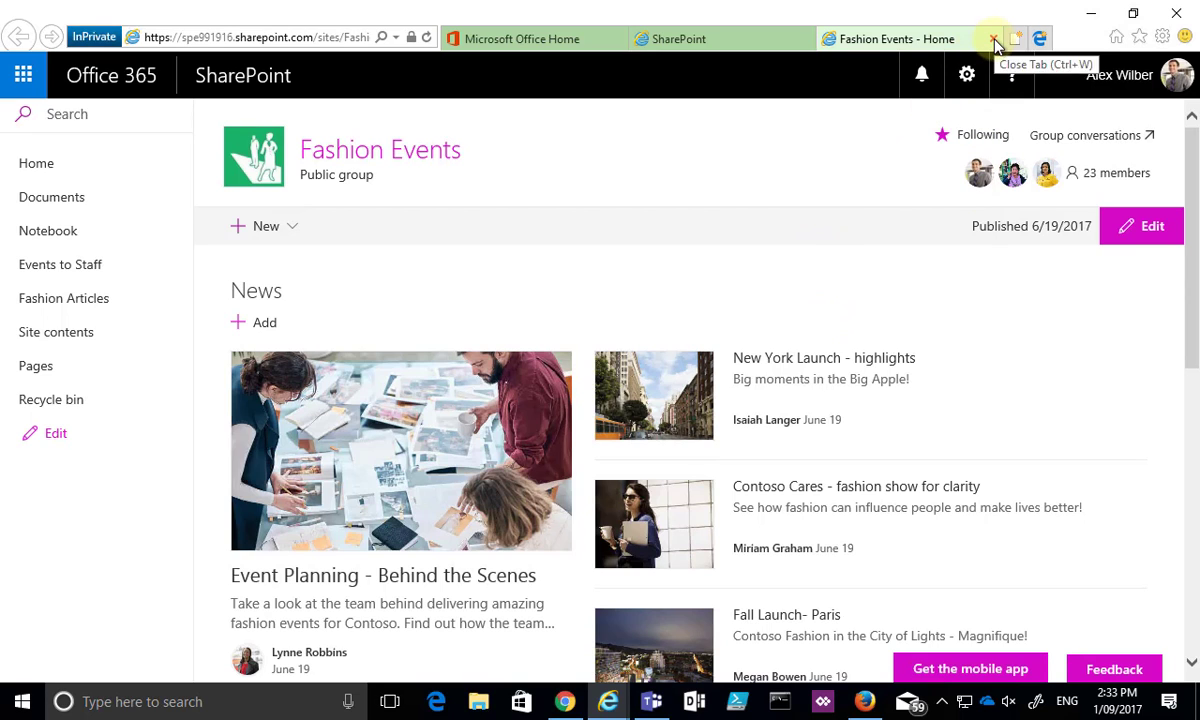
- Close the Fashion Events tab, returning home with Fashion Events first under Following
left_click(994, 38)
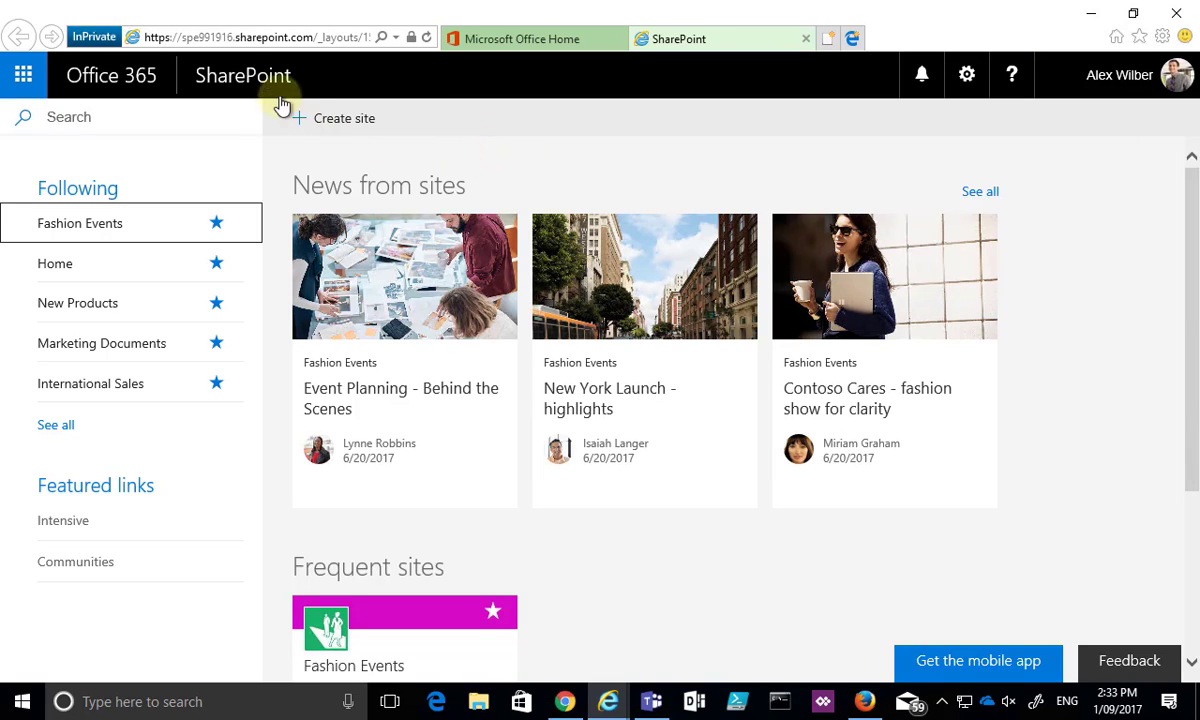
mouse_move(118, 224)
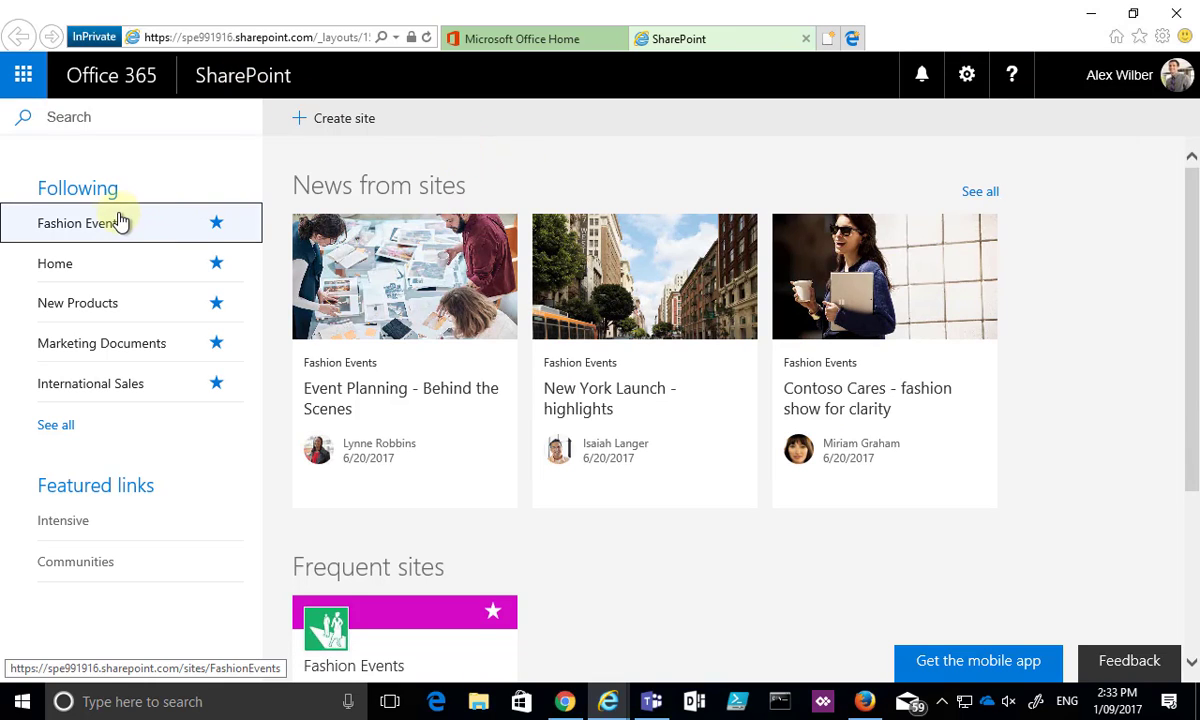
mouse_move(64, 396)
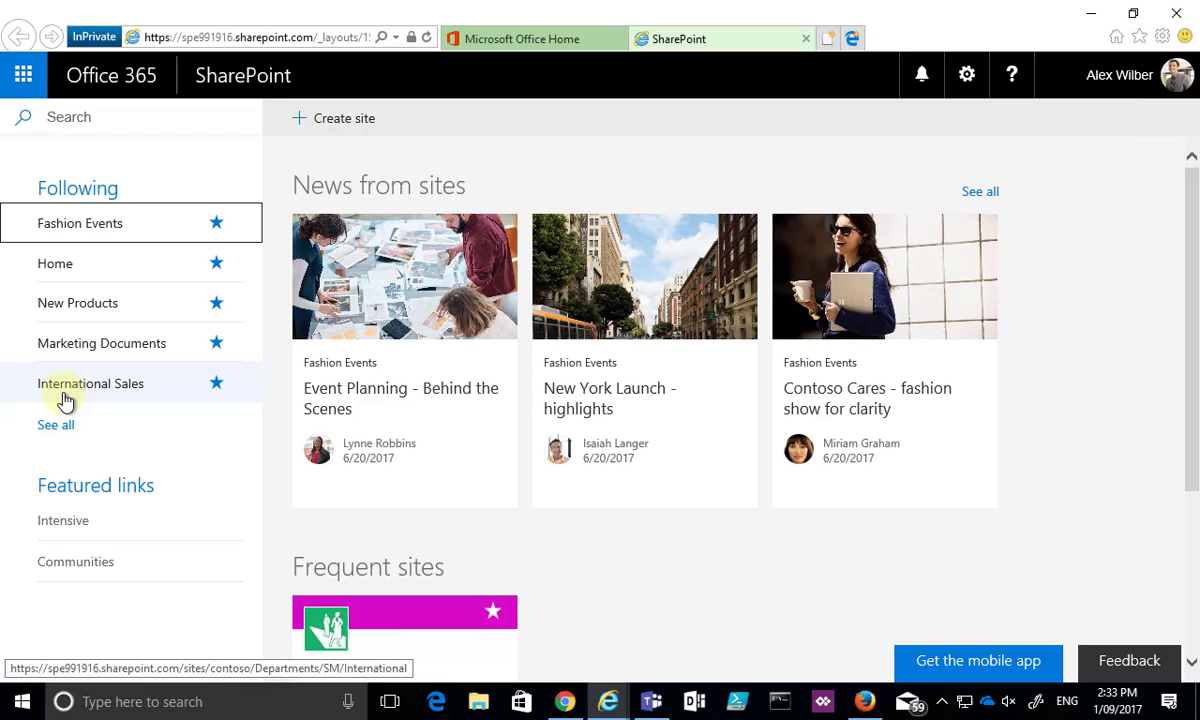